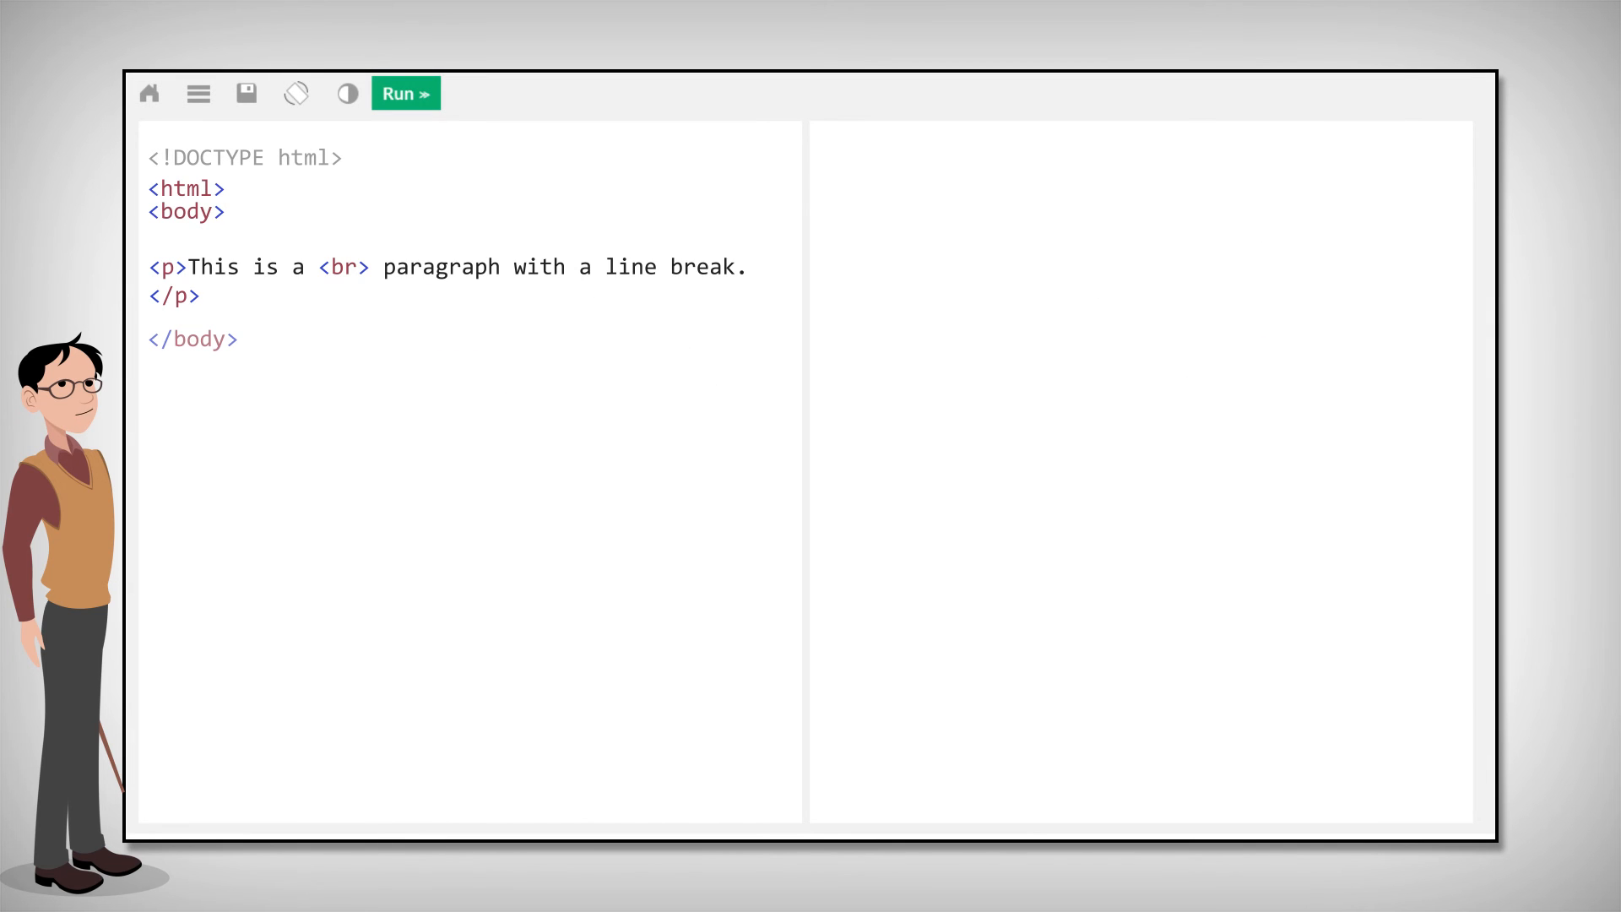
Run the code so the paragraph renders as two lines: "This is a" and "paragraph with a line break."
click(406, 93)
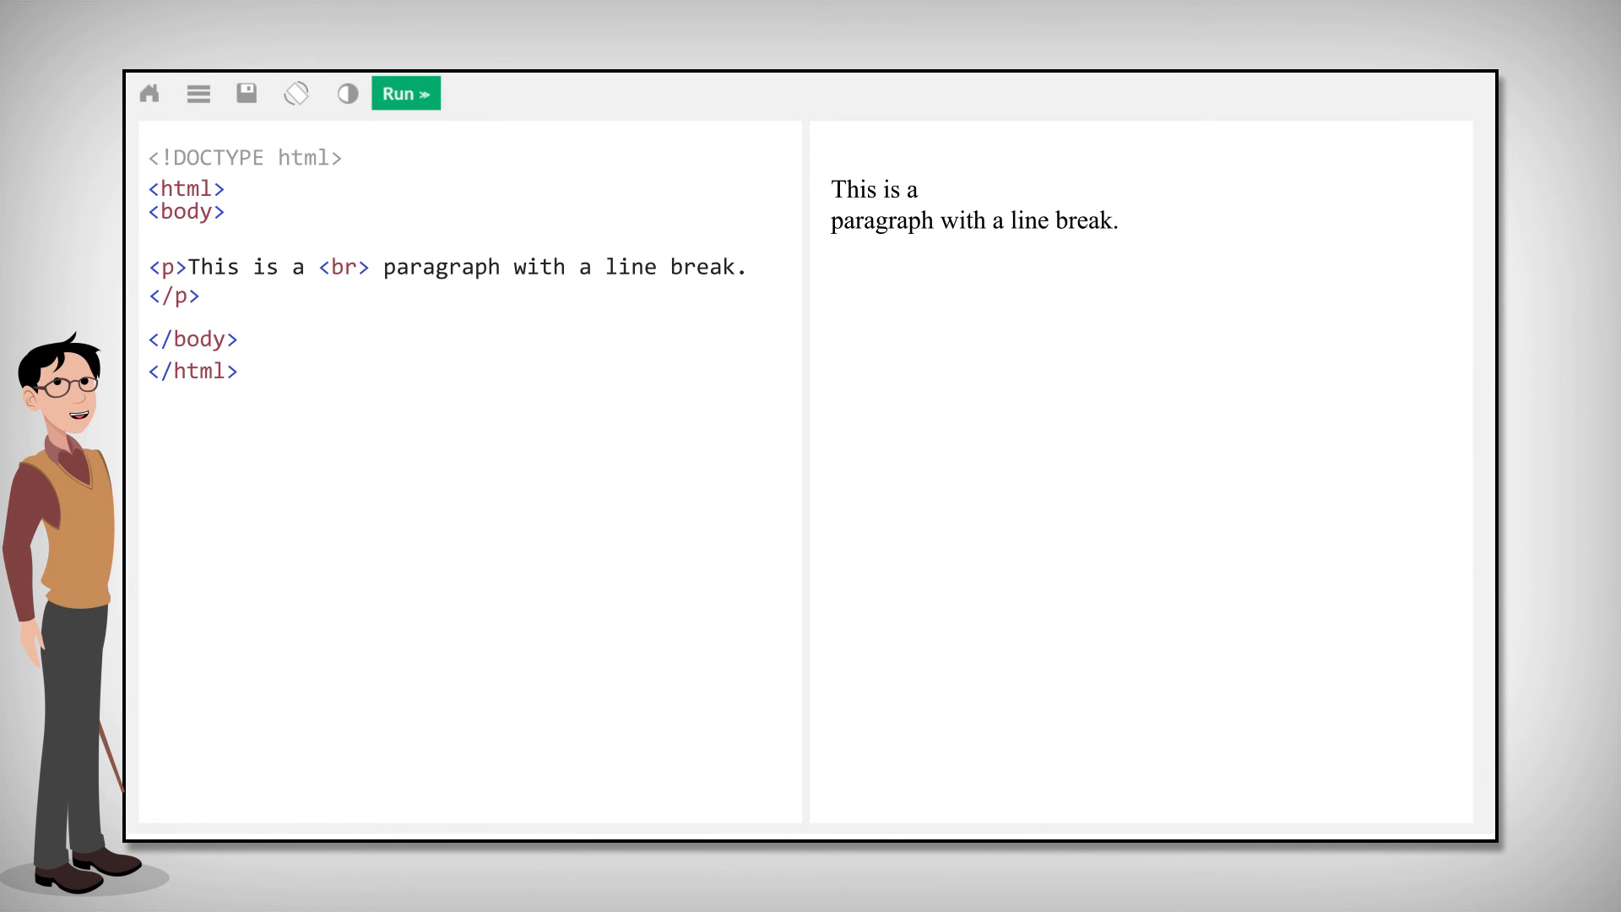